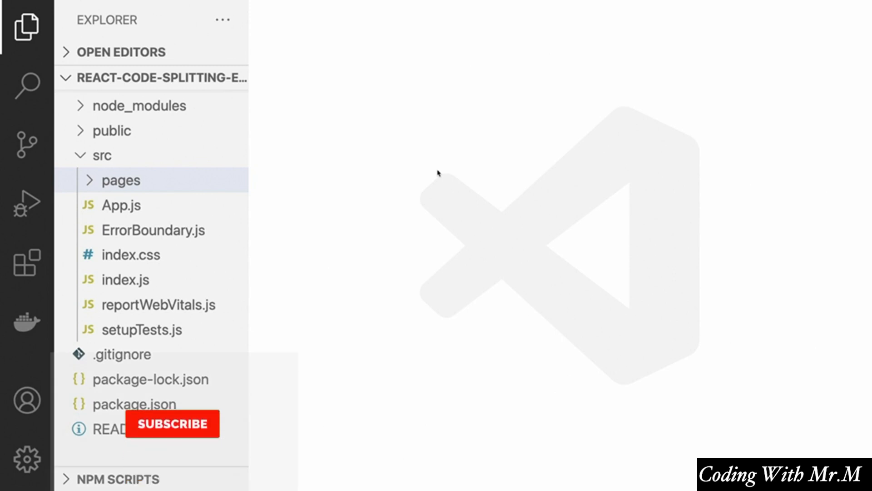
Step: Collapse and re-expand src so the tree shows the build folder and pages files
{"action": "left_click", "coordinate": [173, 425]}
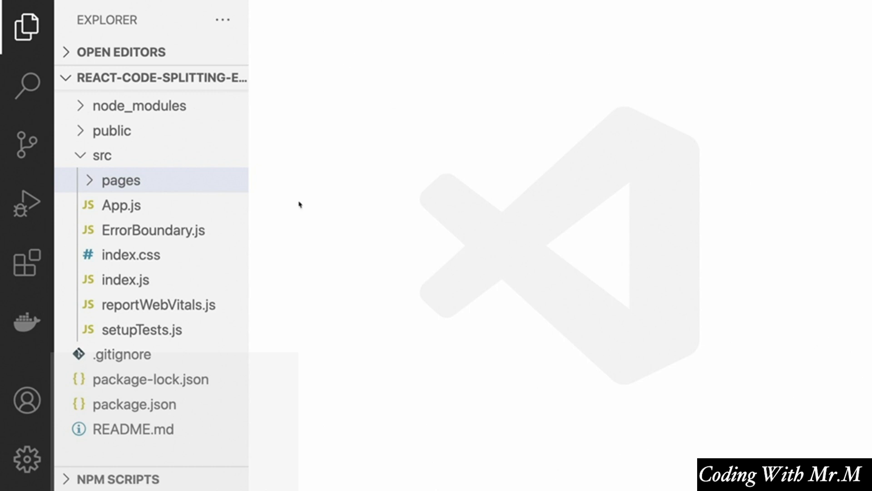
{"action": "left_click", "coordinate": [101, 155]}
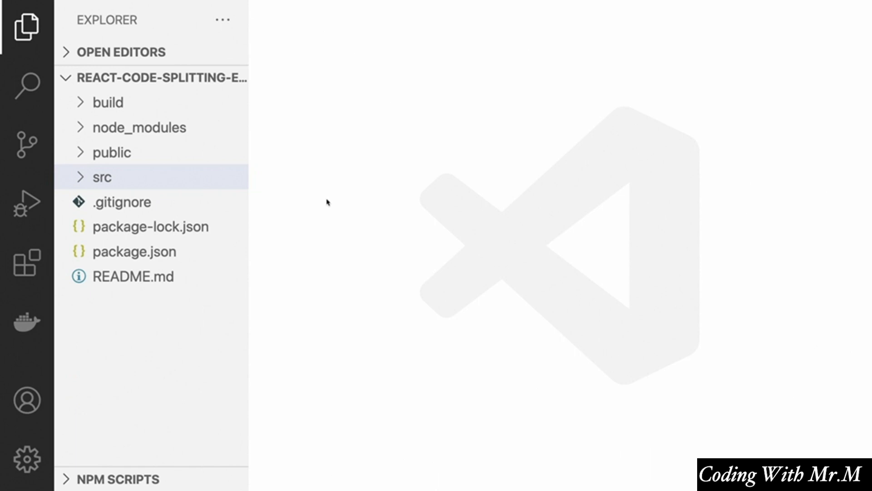
{"action": "left_click", "coordinate": [101, 177]}
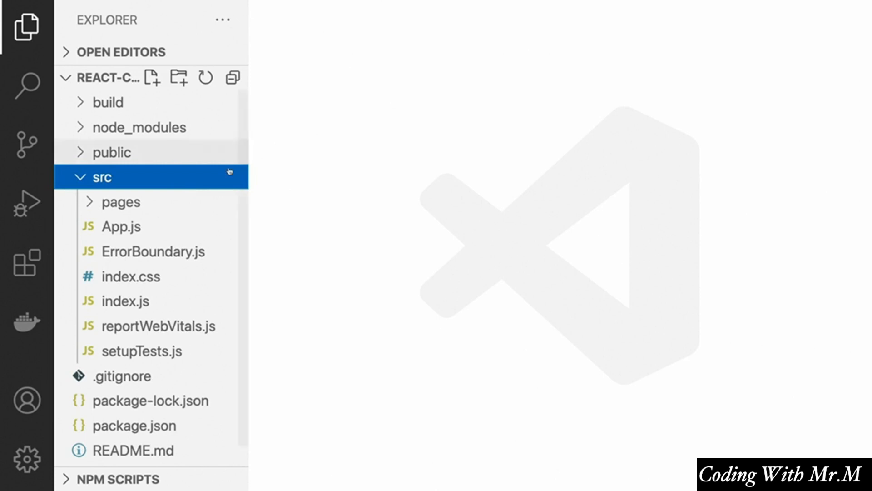
{"action": "mouse_move", "coordinate": [217, 180]}
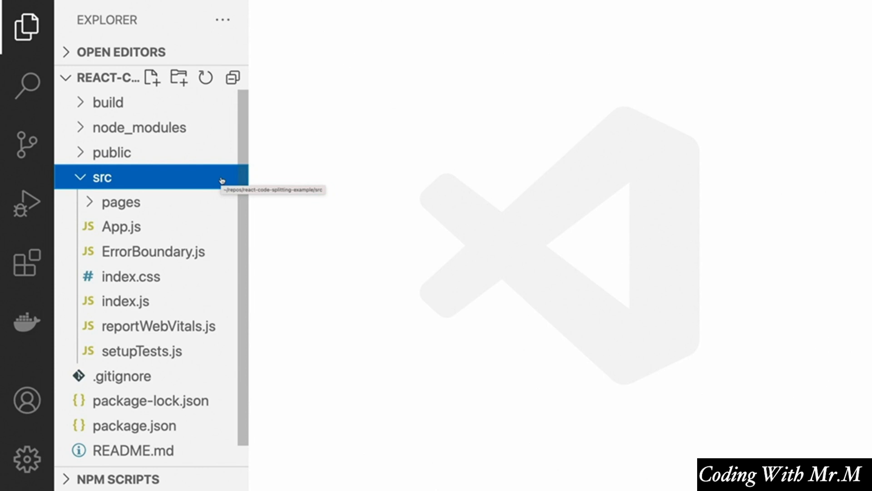
{"action": "mouse_move", "coordinate": [274, 184]}
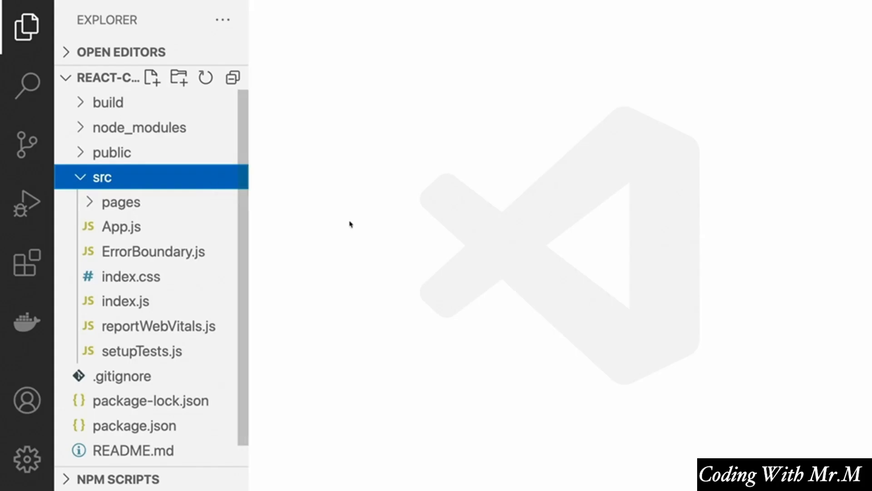
{"action": "mouse_move", "coordinate": [142, 177]}
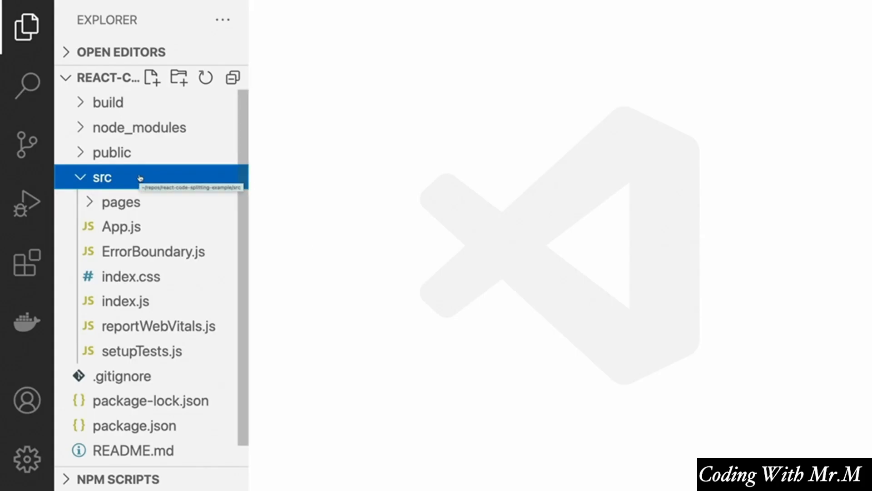
Step: Create a network folder inside src from the folder's context menu
{"action": "right_click", "coordinate": [101, 177]}
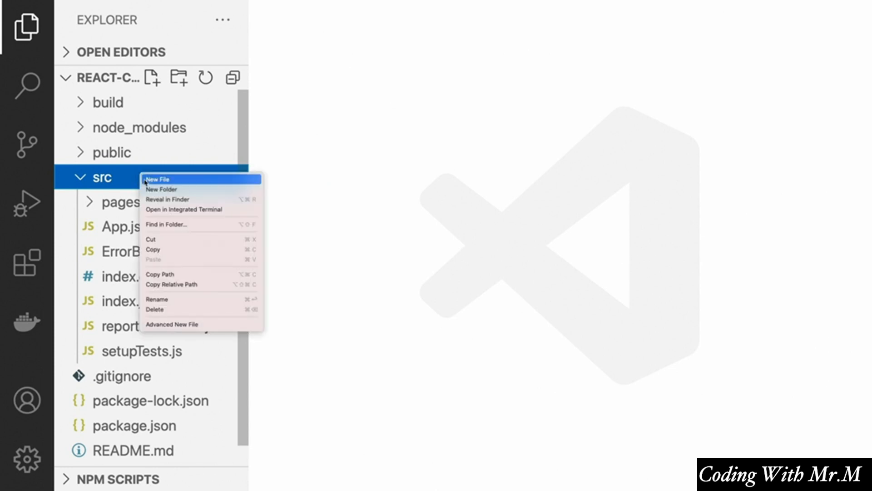
{"action": "mouse_move", "coordinate": [162, 189]}
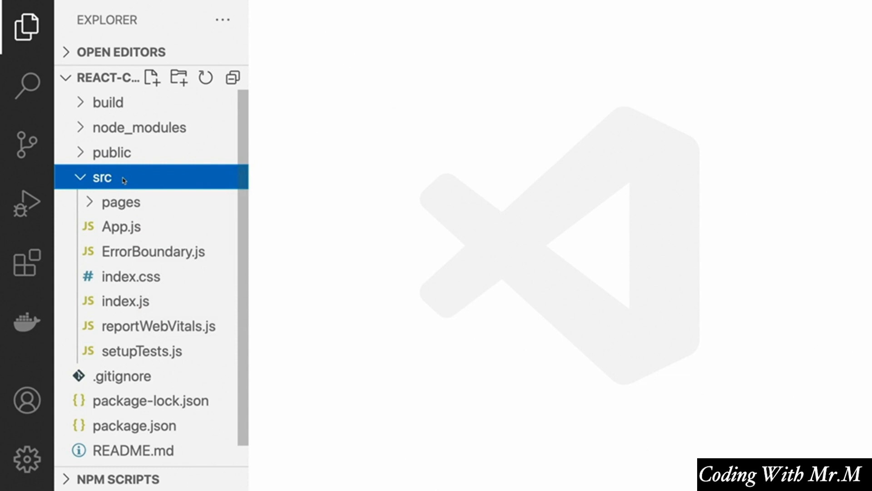
{"action": "mouse_move", "coordinate": [101, 177]}
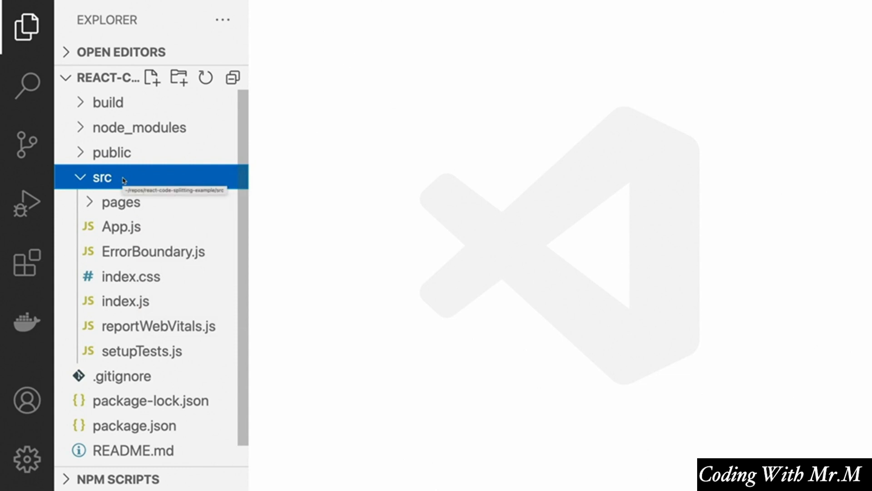
{"action": "right_click", "coordinate": [102, 178]}
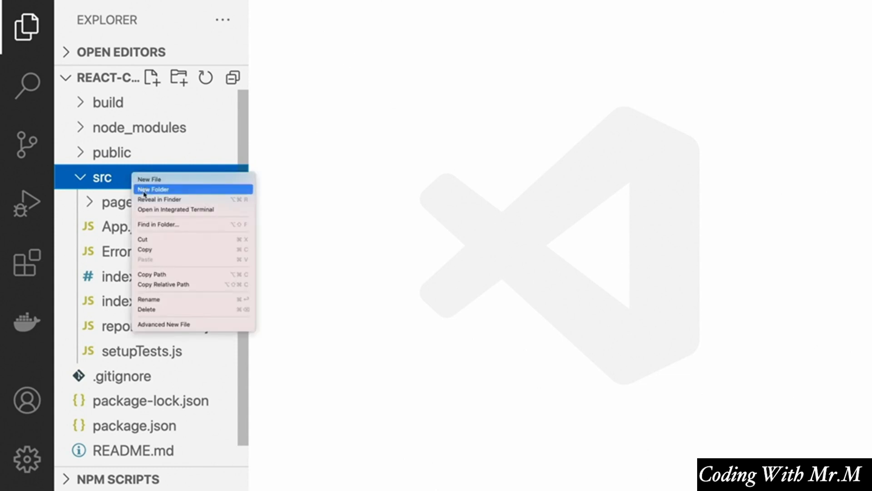
{"action": "left_click", "coordinate": [154, 189]}
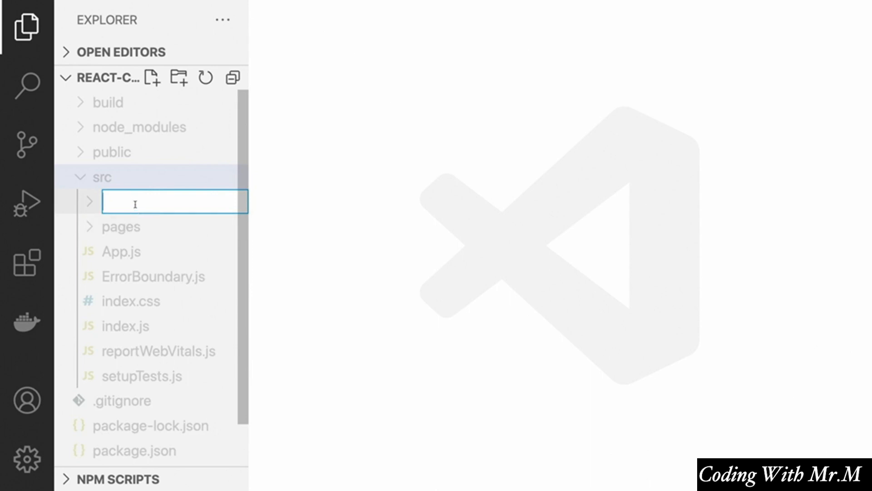
{"action": "type", "text": "network"}
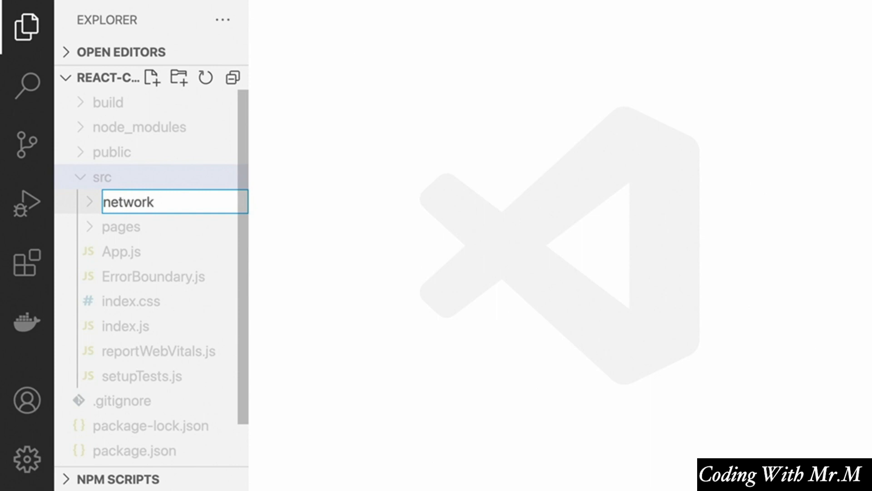
Step: Create util, hooks and reducers folders inside src alongside pages
{"action": "right_click", "coordinate": [128, 202]}
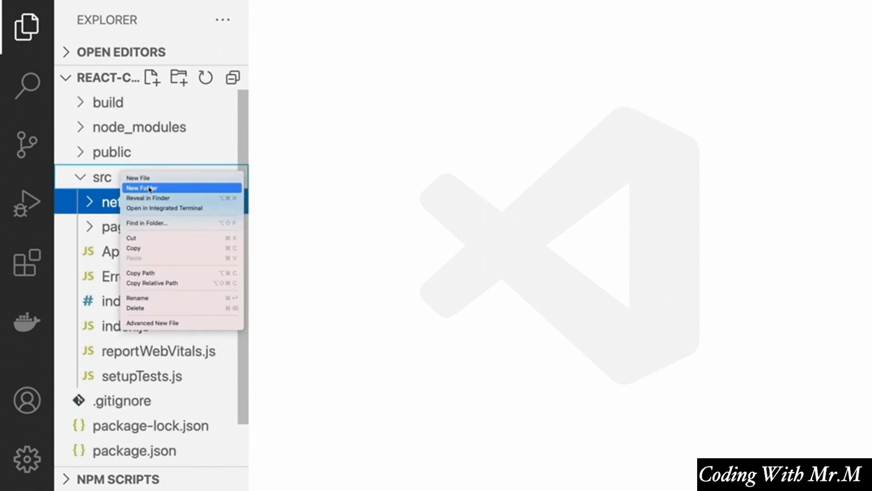
{"action": "left_click", "coordinate": [142, 187]}
{"action": "type", "text": "util"}
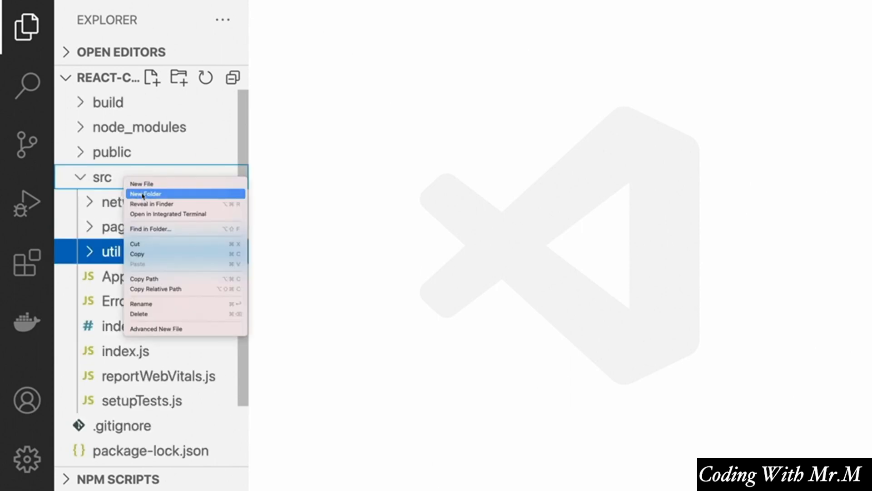
{"action": "left_click", "coordinate": [146, 193]}
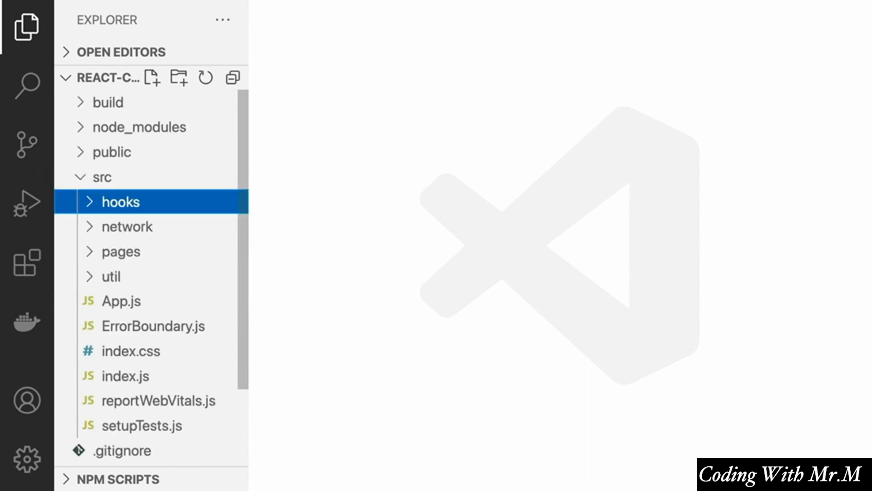
{"action": "left_click", "coordinate": [178, 78]}
{"action": "type", "text": "reducers"}
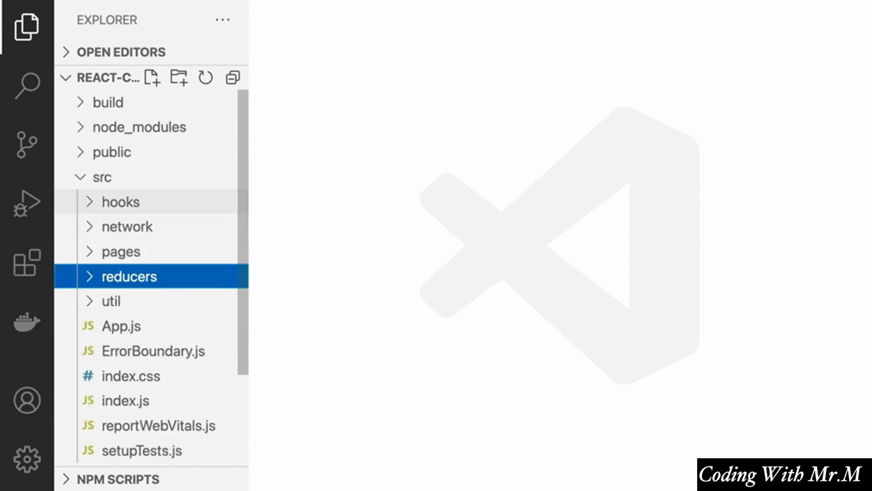
{"action": "mouse_move", "coordinate": [115, 202]}
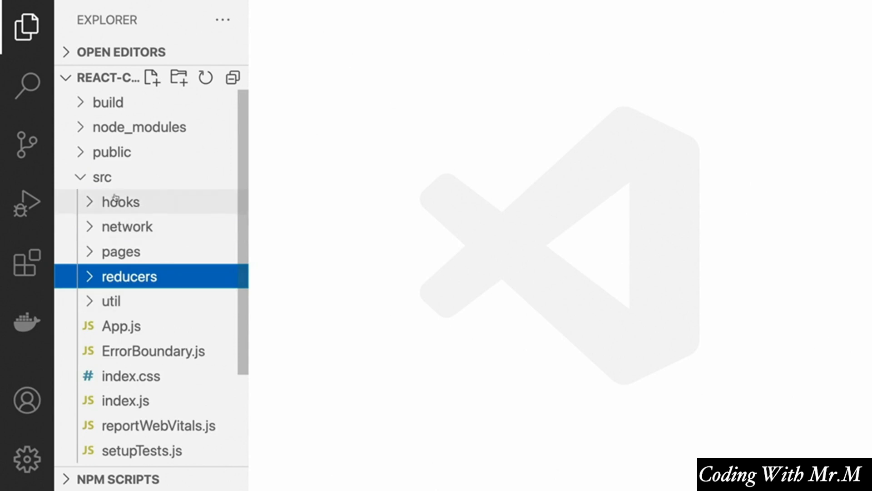
{"action": "mouse_move", "coordinate": [154, 206]}
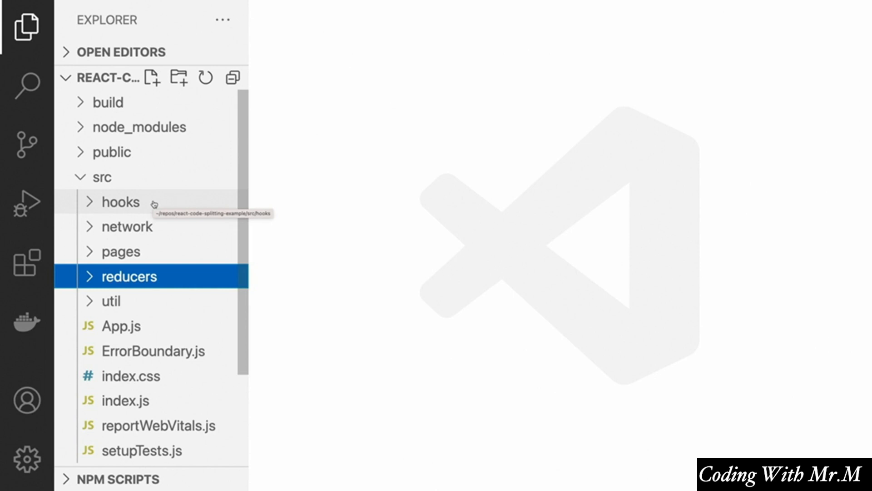
{"action": "mouse_move", "coordinate": [138, 204]}
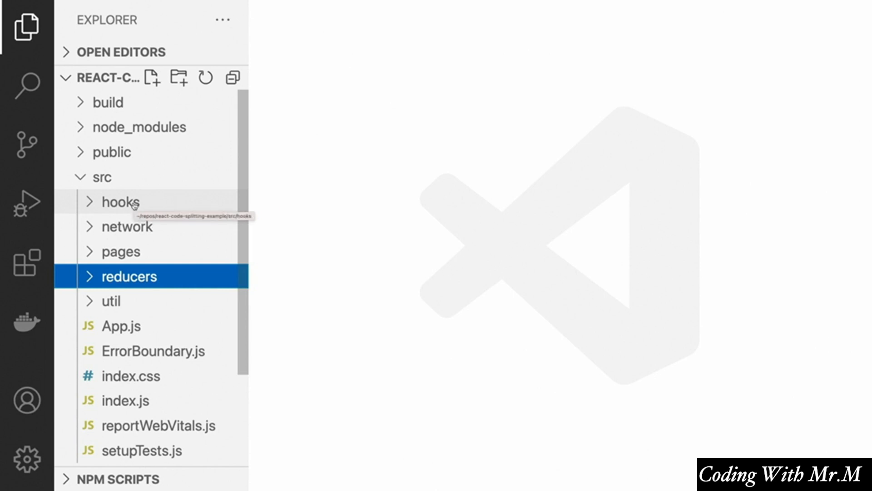
{"action": "mouse_move", "coordinate": [148, 226]}
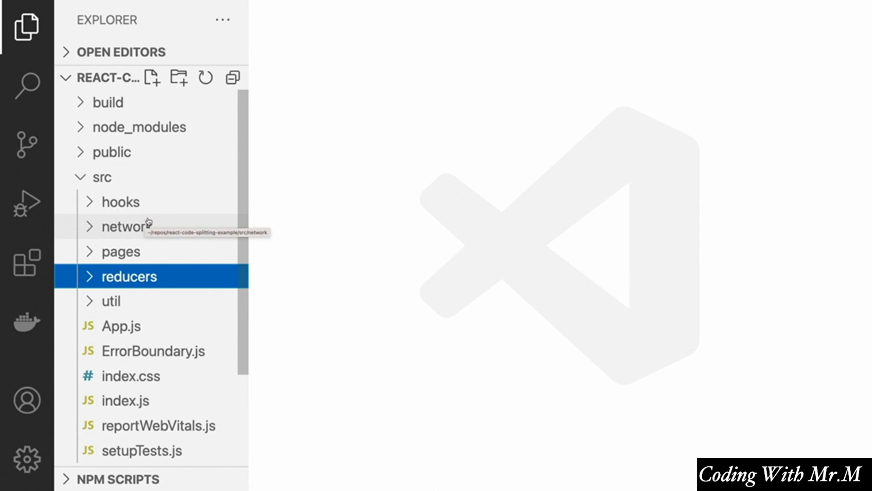
{"action": "mouse_move", "coordinate": [131, 212]}
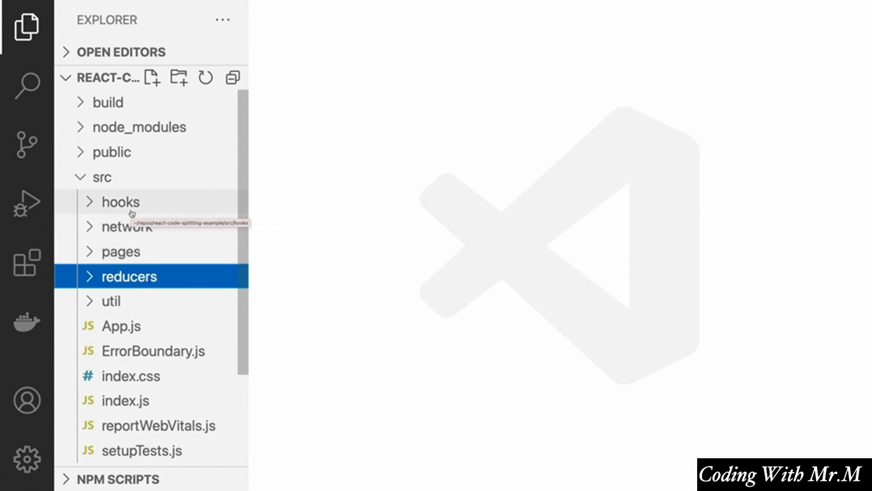
{"action": "mouse_move", "coordinate": [137, 215]}
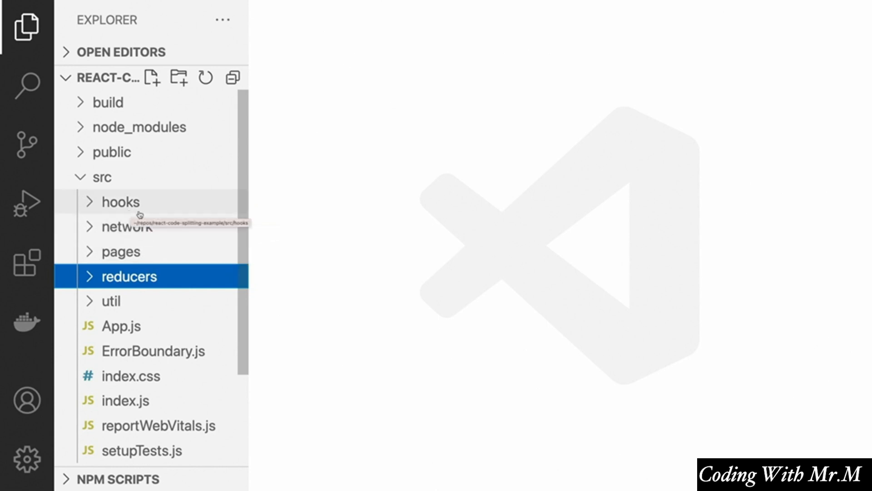
{"action": "mouse_move", "coordinate": [138, 209]}
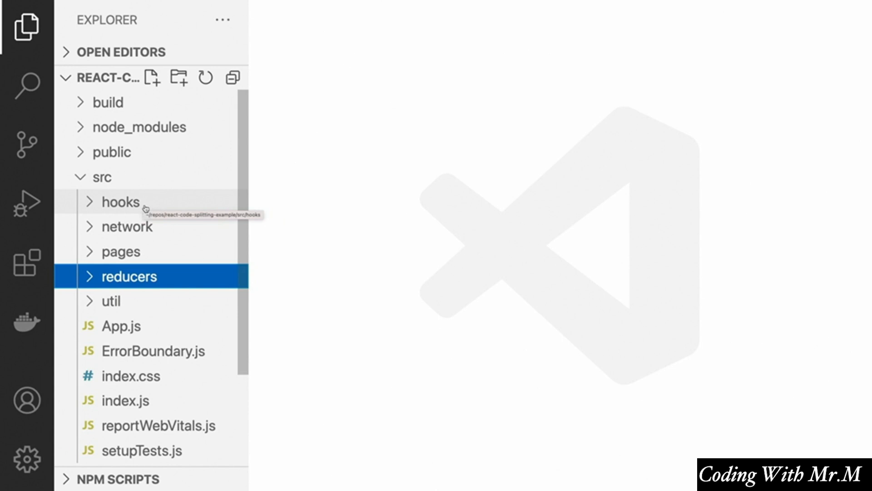
{"action": "mouse_move", "coordinate": [132, 282]}
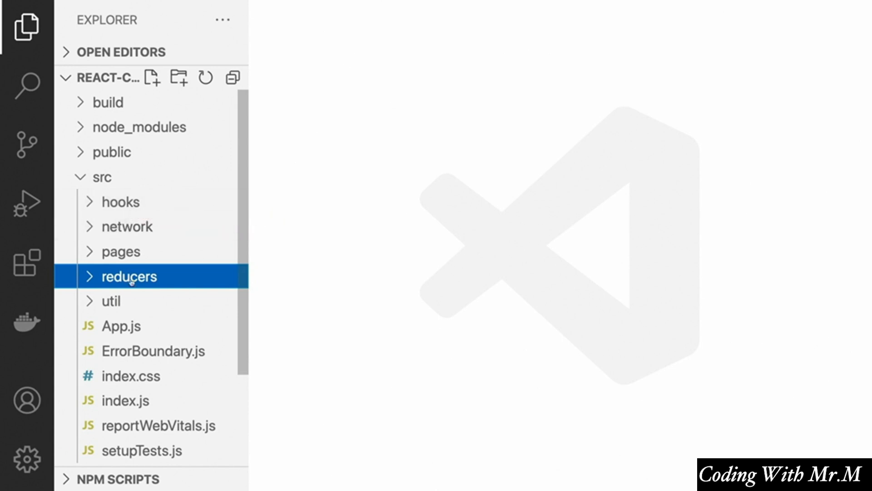
{"action": "mouse_move", "coordinate": [111, 300]}
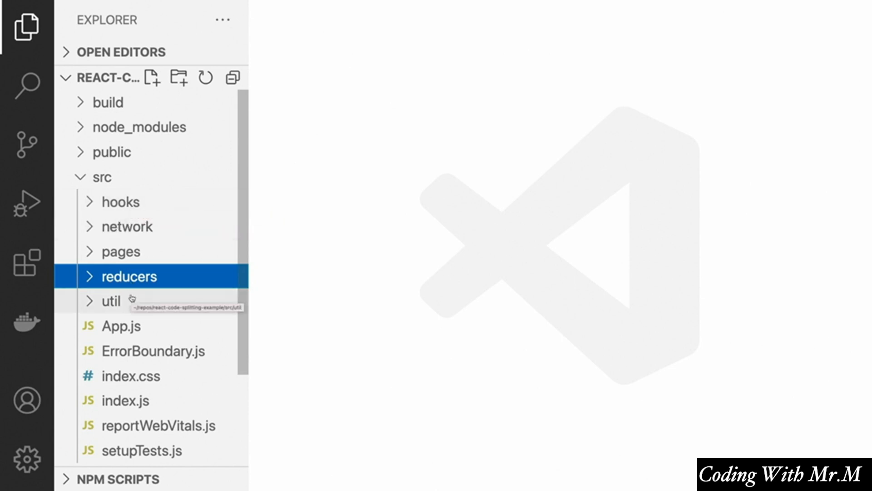
Step: Select the hooks, network, reducers and util folders and delete them from src
{"action": "left_click", "coordinate": [120, 202]}
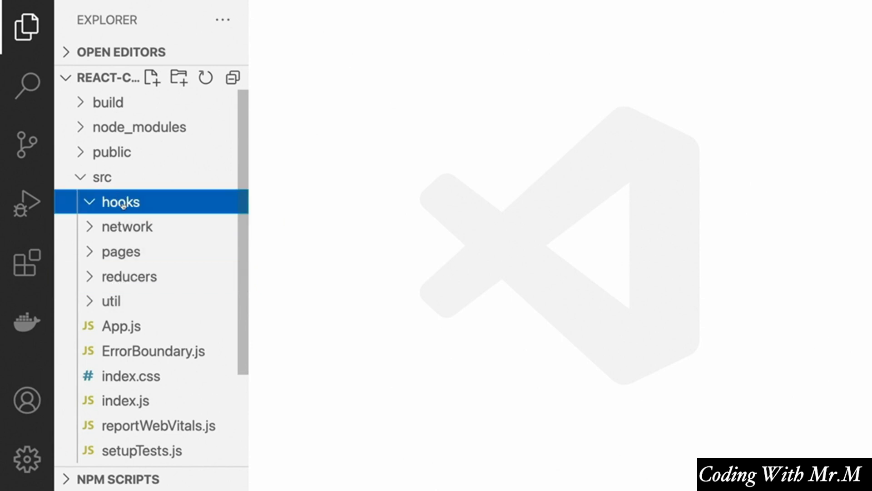
{"action": "left_click", "coordinate": [129, 276]}
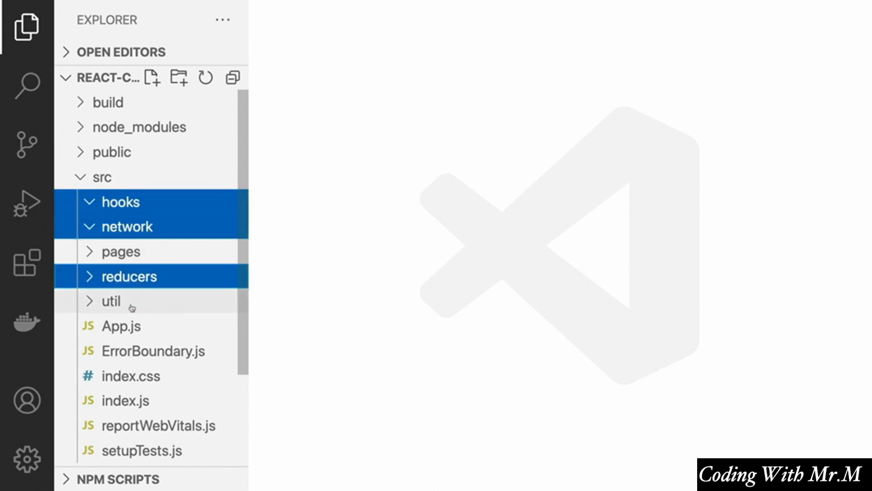
{"action": "left_click", "coordinate": [111, 301]}
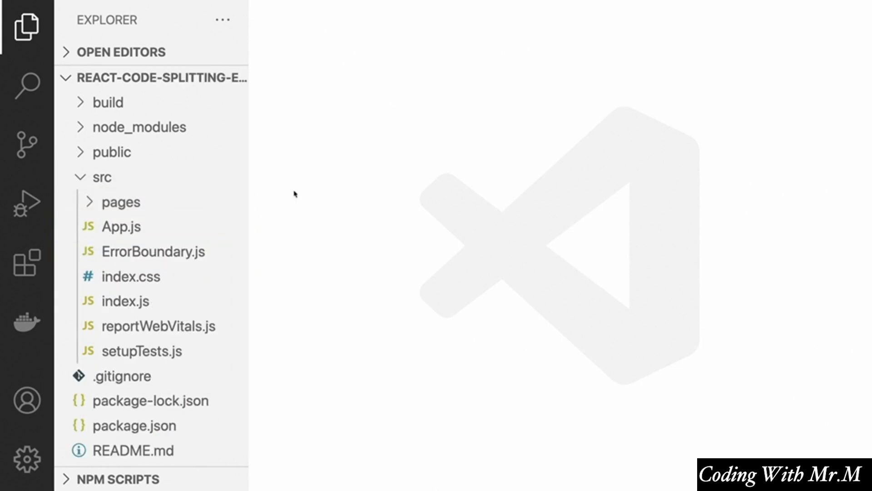
{"action": "mouse_move", "coordinate": [281, 178]}
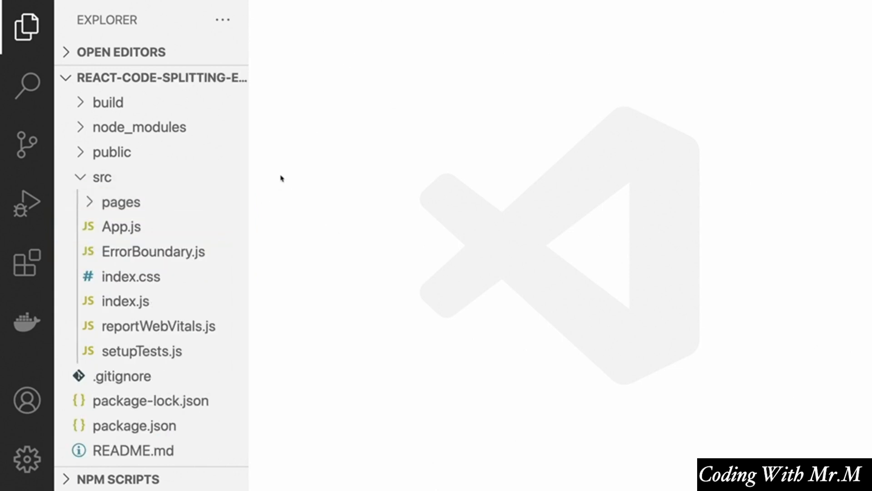
{"action": "mouse_move", "coordinate": [150, 177]}
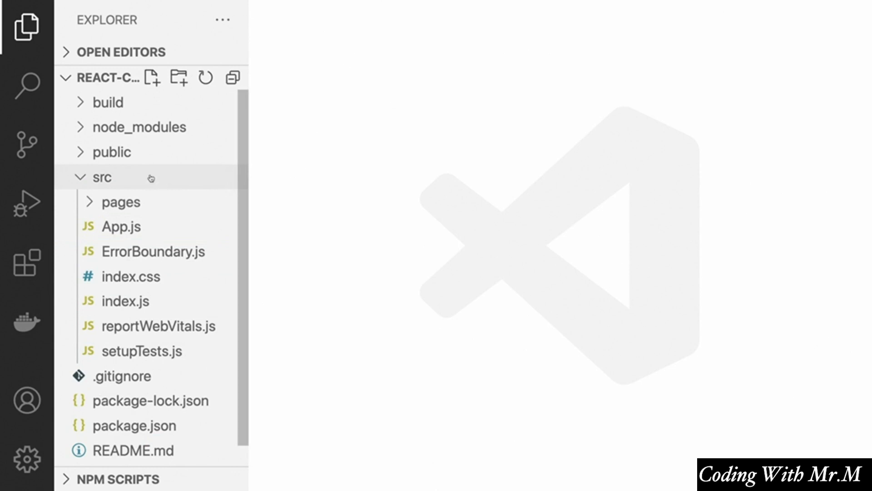
Step: Create articles, sign-ups and subscriptions folders inside src
{"action": "right_click", "coordinate": [100, 177]}
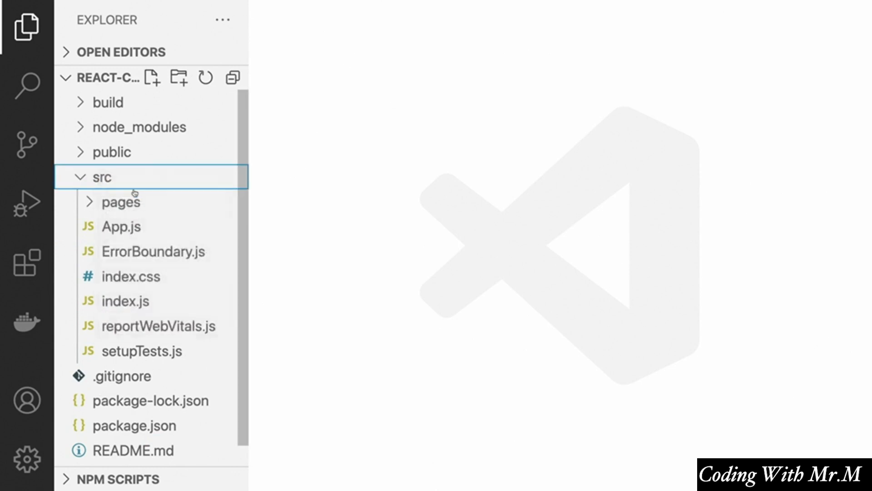
{"action": "left_click", "coordinate": [178, 77]}
{"action": "type", "text": "sign-ups"}
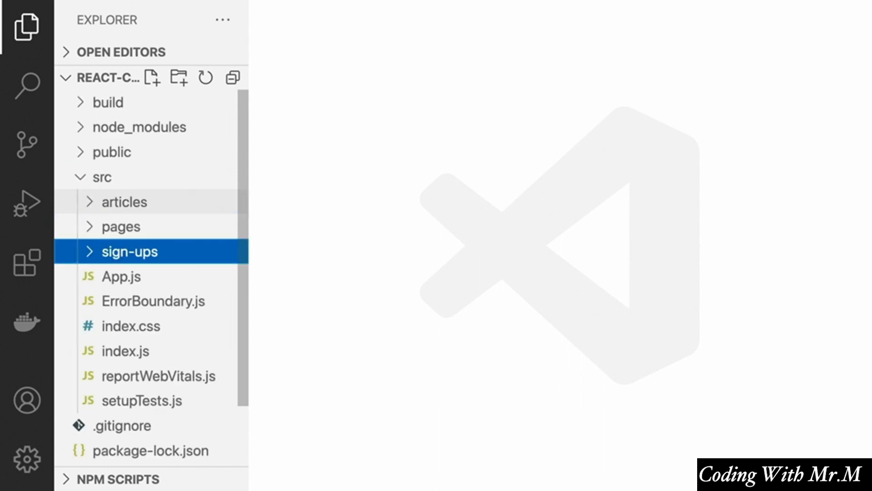
{"action": "left_click", "coordinate": [178, 78]}
{"action": "type", "text": "subscriptions"}
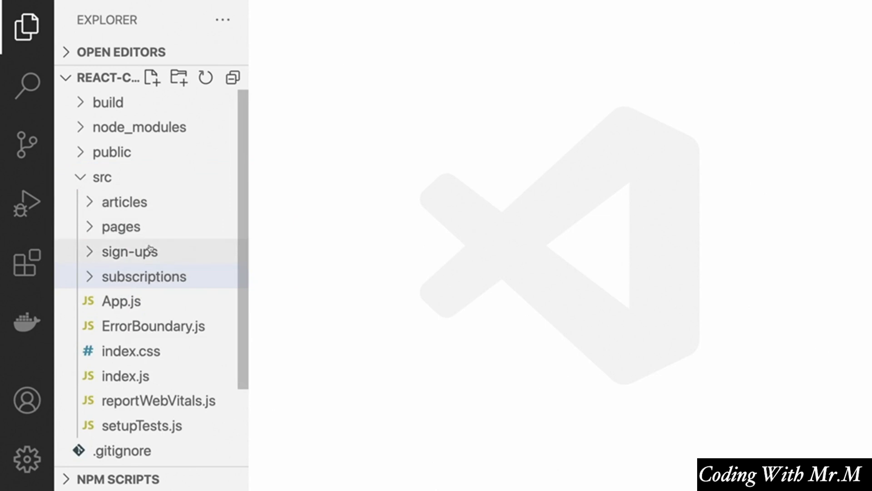
{"action": "mouse_move", "coordinate": [130, 251]}
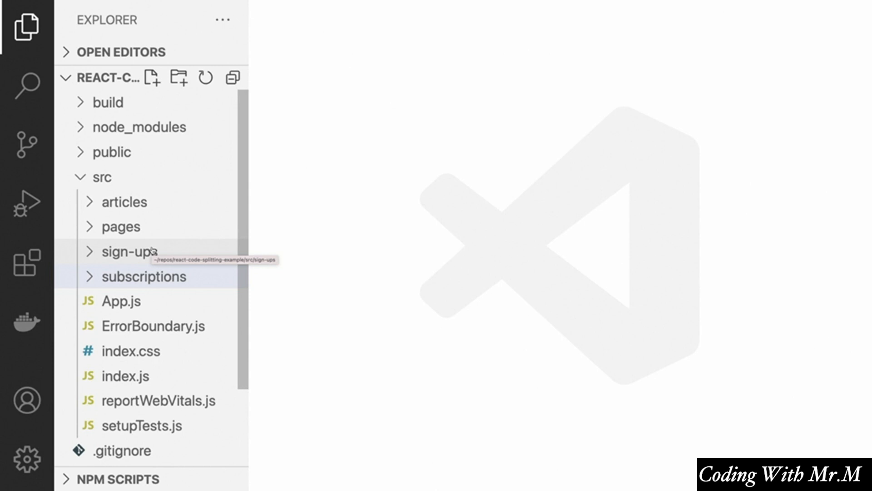
{"action": "mouse_move", "coordinate": [139, 252]}
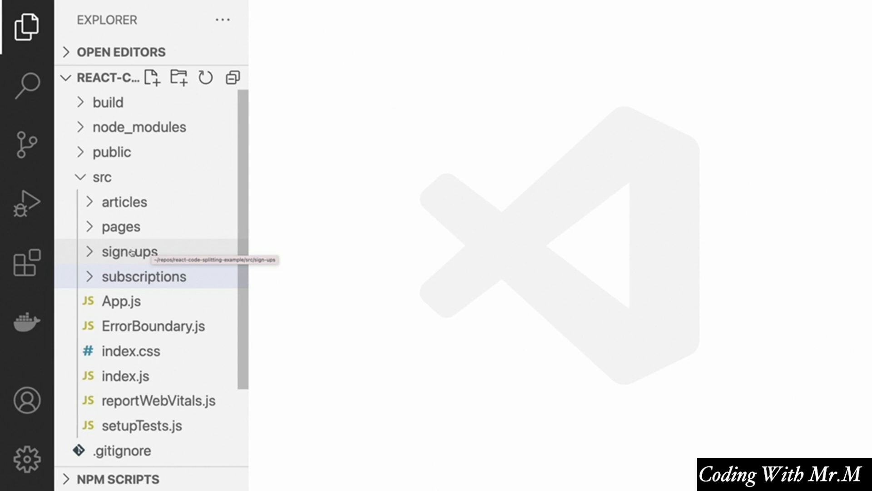
{"action": "left_click", "coordinate": [124, 202]}
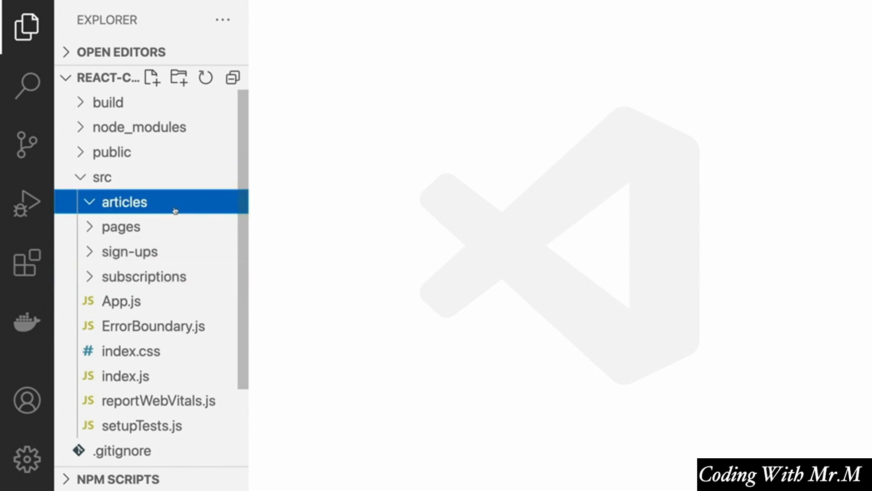
{"action": "right_click", "coordinate": [124, 202]}
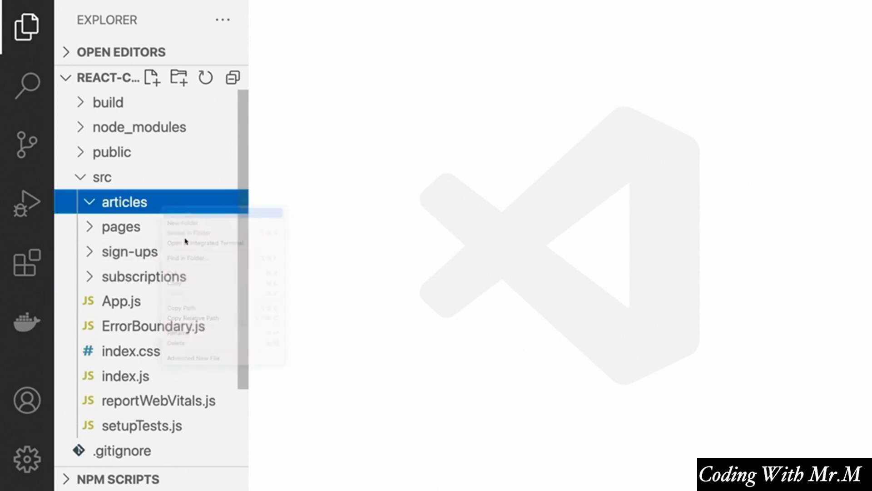
{"action": "left_click", "coordinate": [183, 223]}
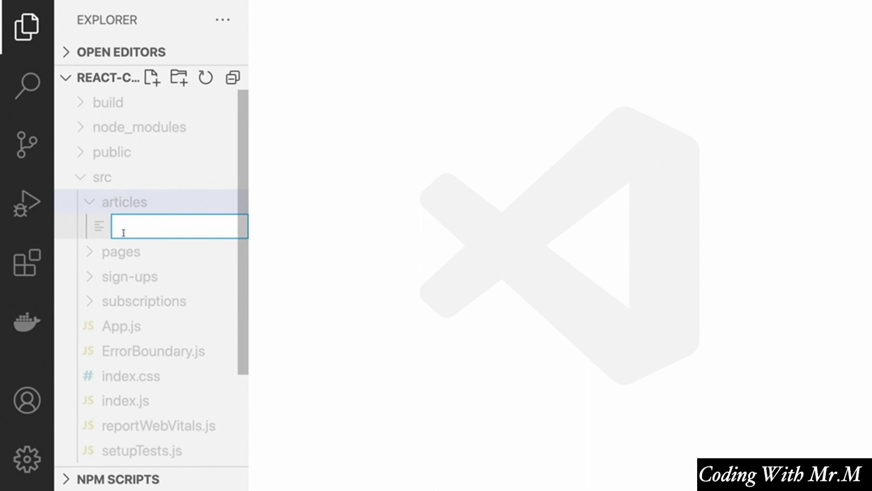
{"action": "key", "text": "Escape"}
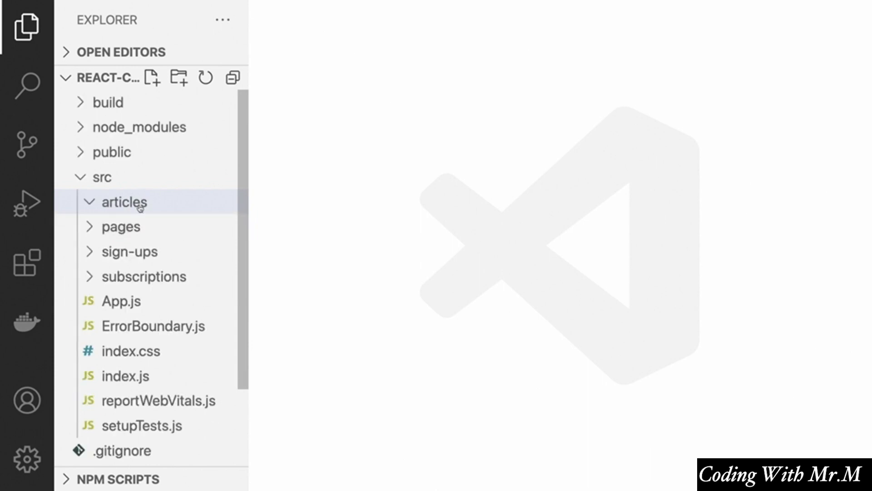
{"action": "mouse_move", "coordinate": [123, 202]}
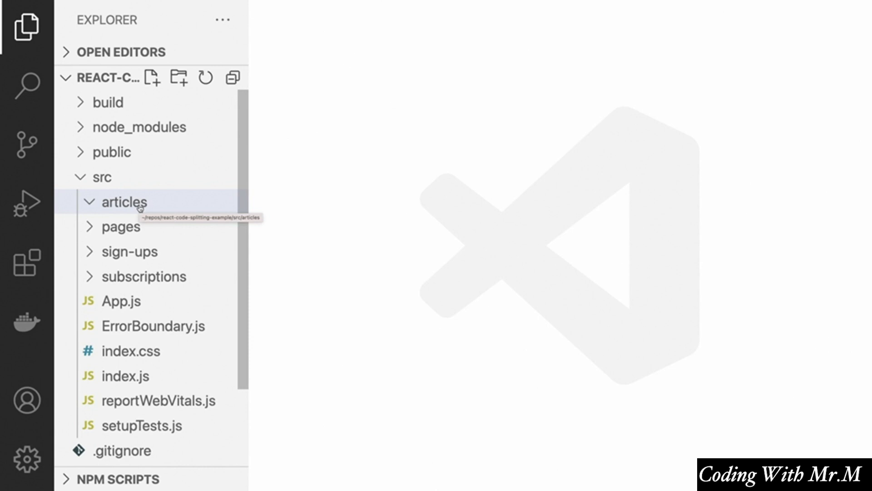
{"action": "mouse_move", "coordinate": [141, 212]}
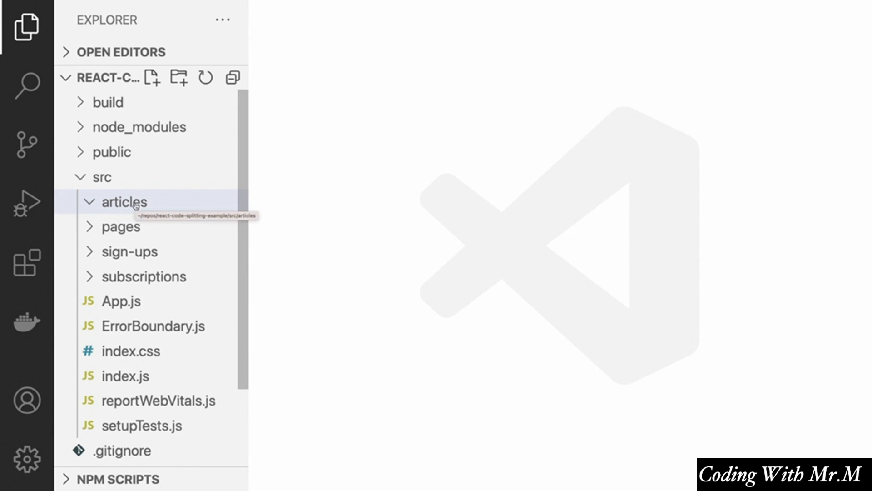
{"action": "mouse_move", "coordinate": [158, 227]}
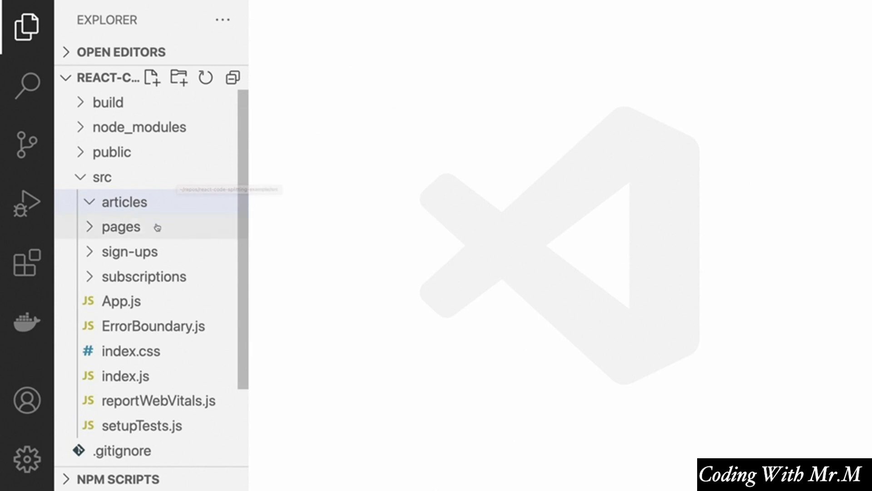
{"action": "mouse_move", "coordinate": [377, 280]}
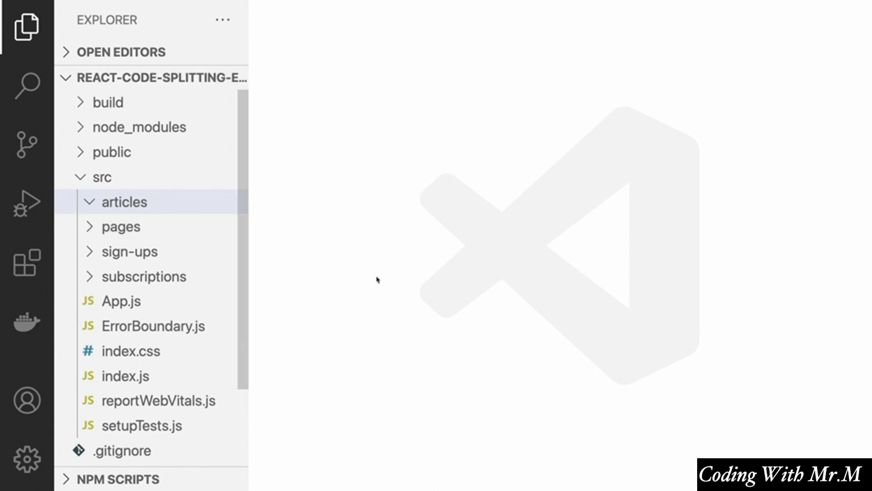